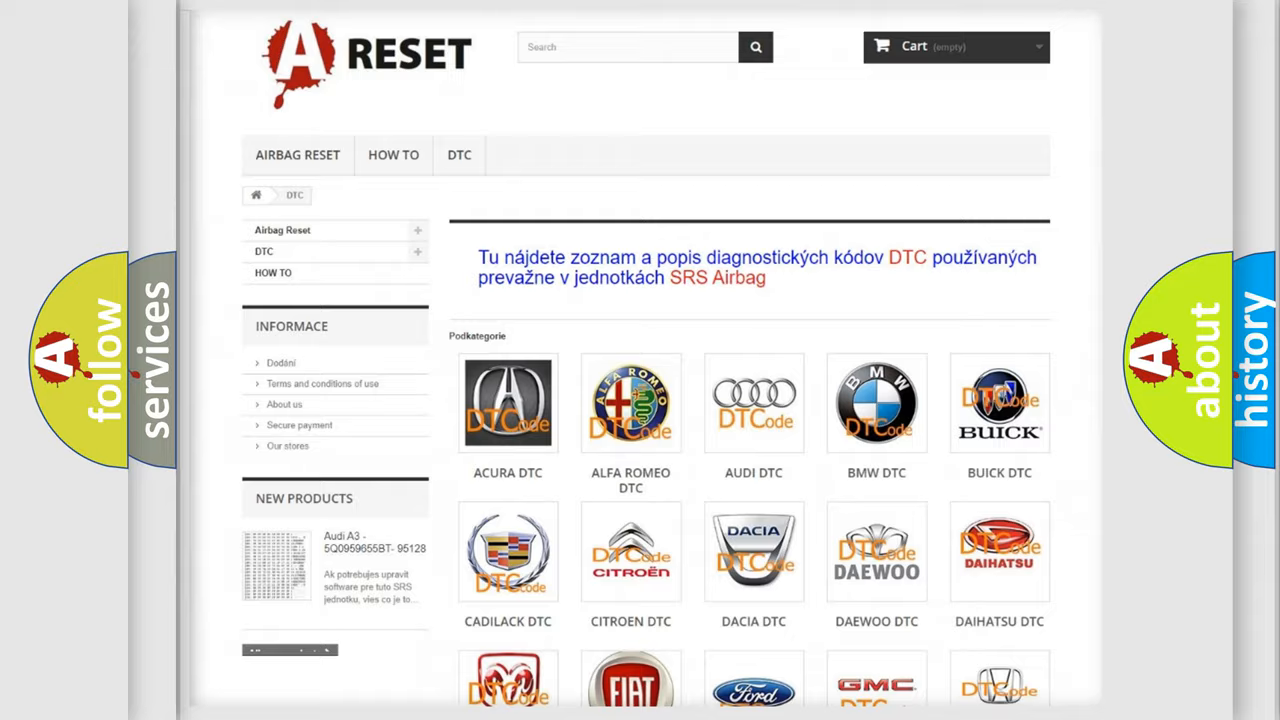
Choose the JEEP DTC tile from the brand grid to list Jeep airbag codes.
scroll("down", 3)
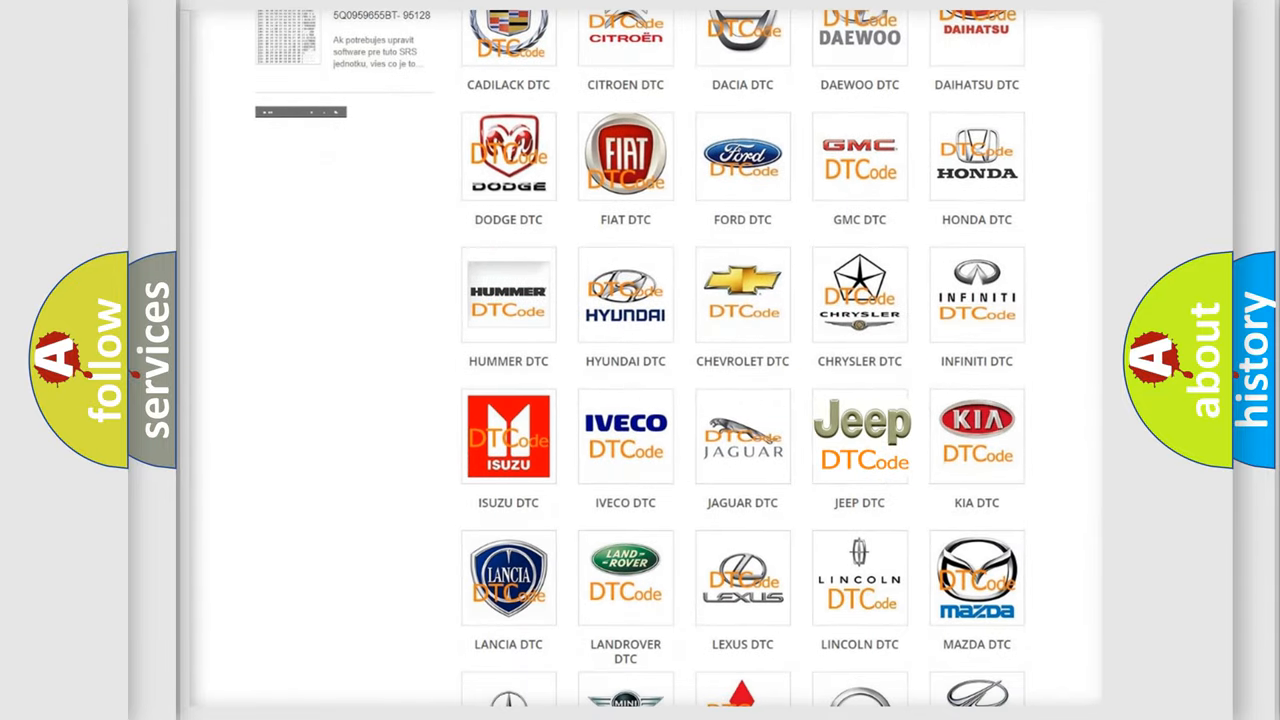
left_click(860, 436)
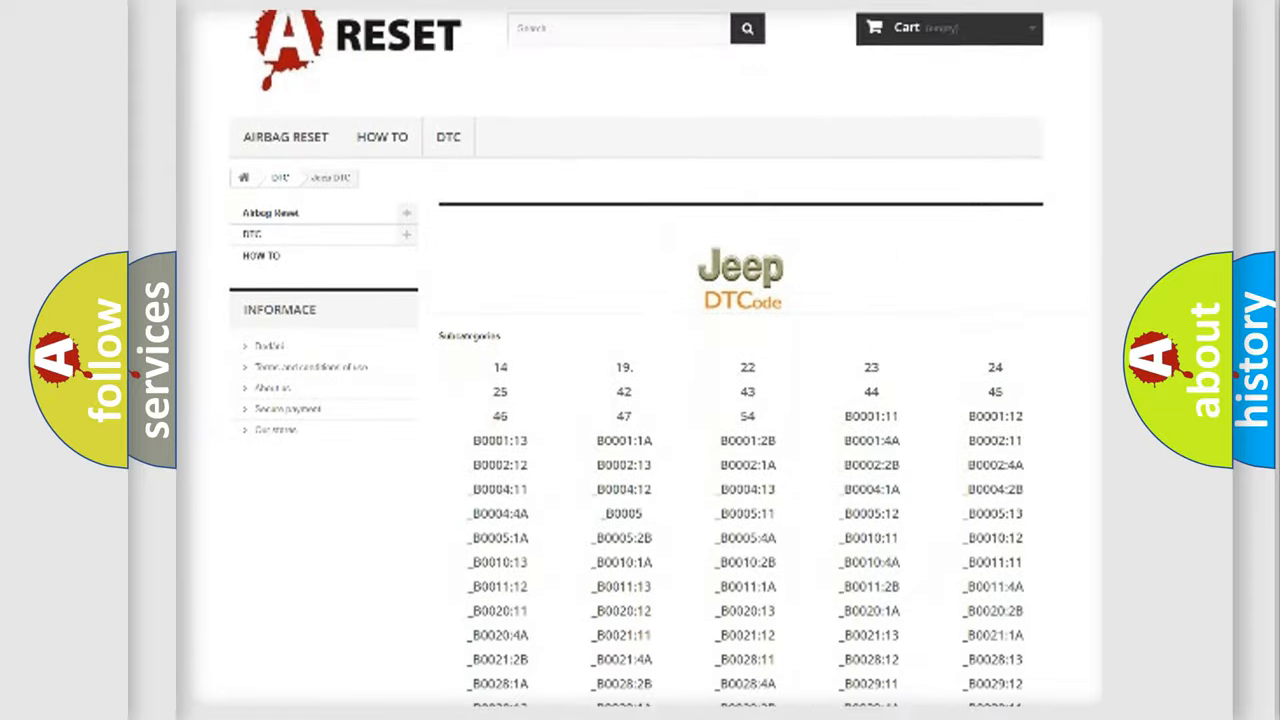
scroll("down", 3)
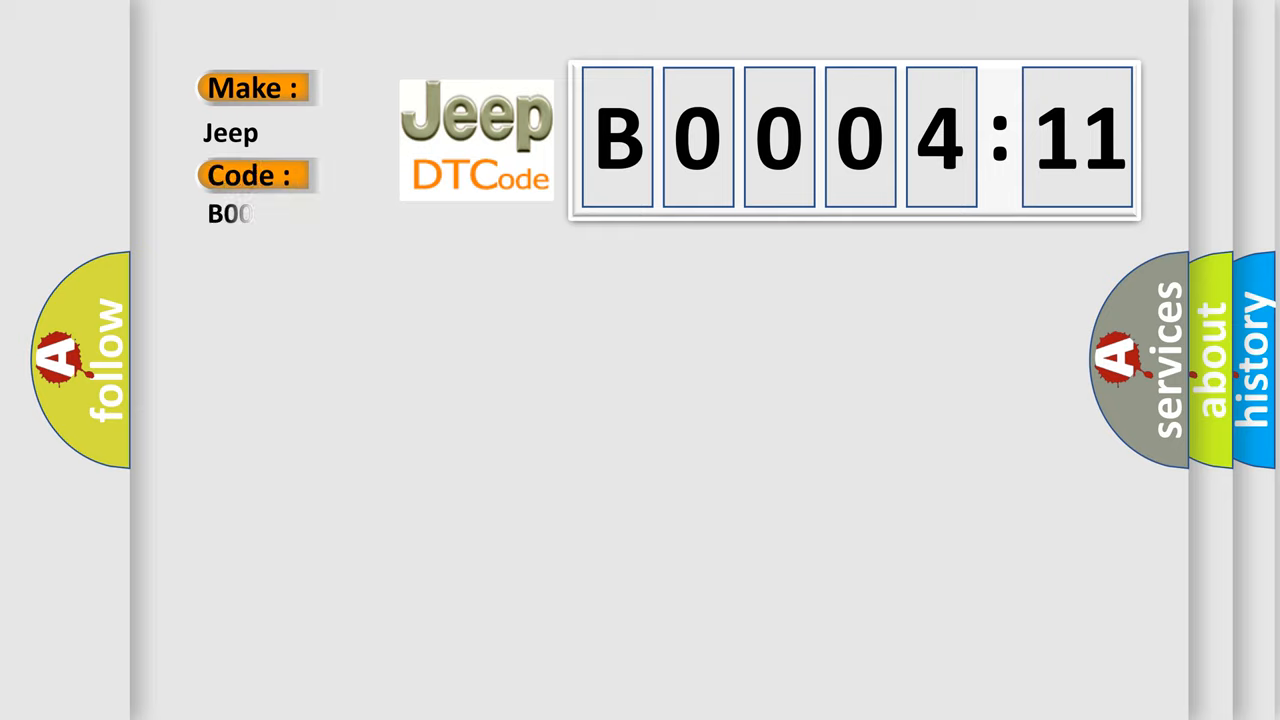
Fill the Code field with '000411' so it reads B000411 beneath make Jeep.
type("000411")
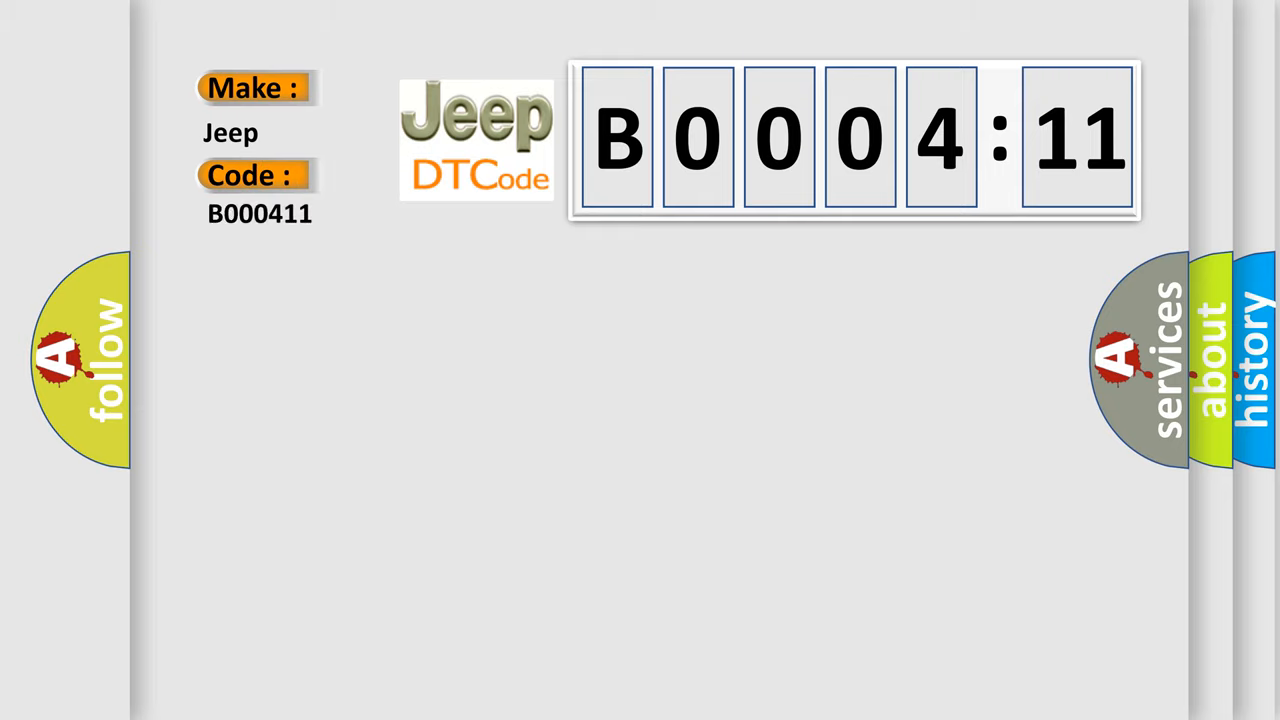